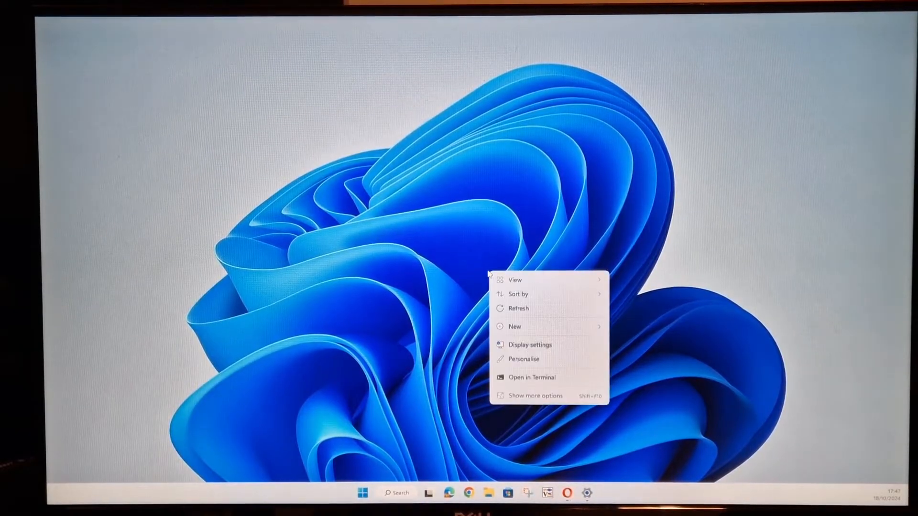
{"action": "mouse_move", "coordinate": [544, 396]}
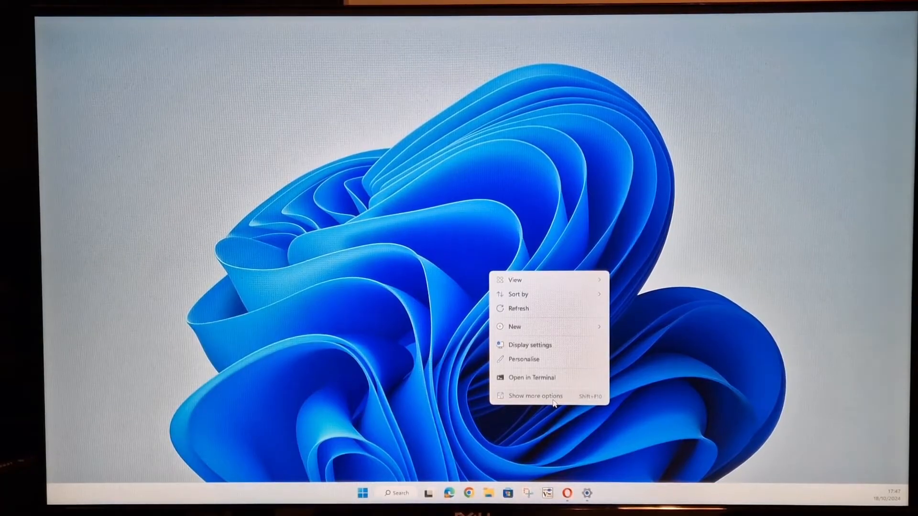
{"action": "mouse_move", "coordinate": [425, 229]}
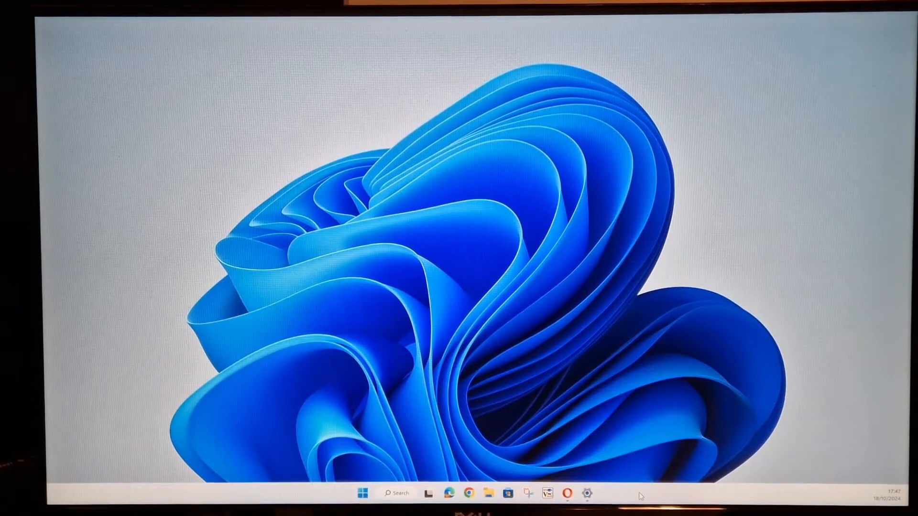
From the taskbar's settings, change Taskbar alignment under Taskbar behaviours from Centre to Left
{"action": "right_click", "coordinate": [637, 496]}
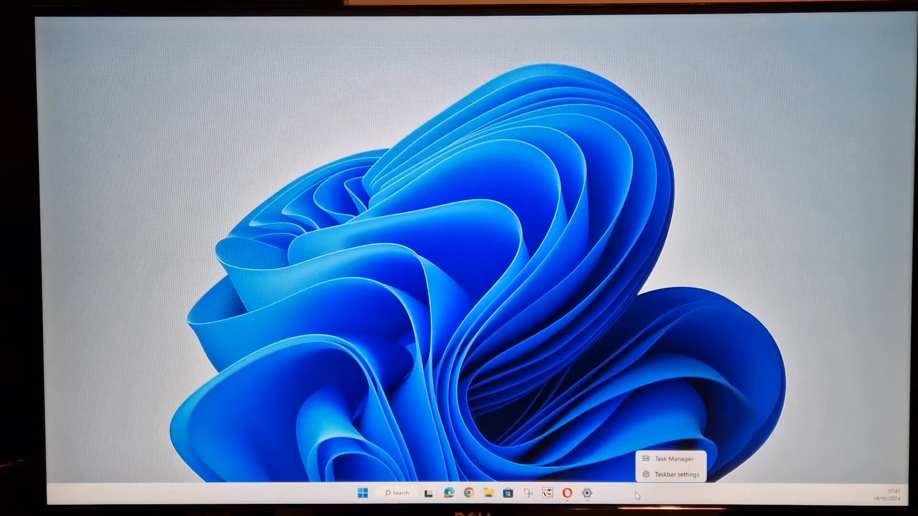
{"action": "left_click", "coordinate": [661, 474]}
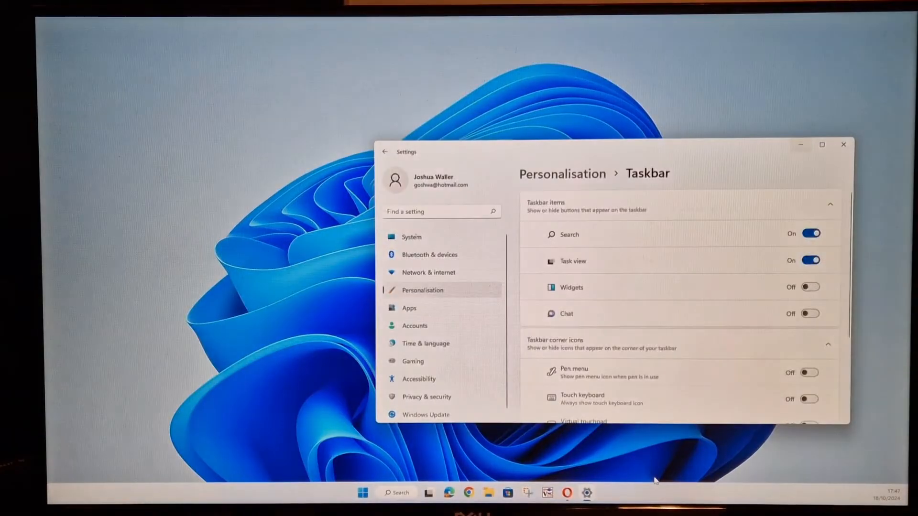
{"action": "scroll", "scroll_direction": "down", "scroll_amount": 3}
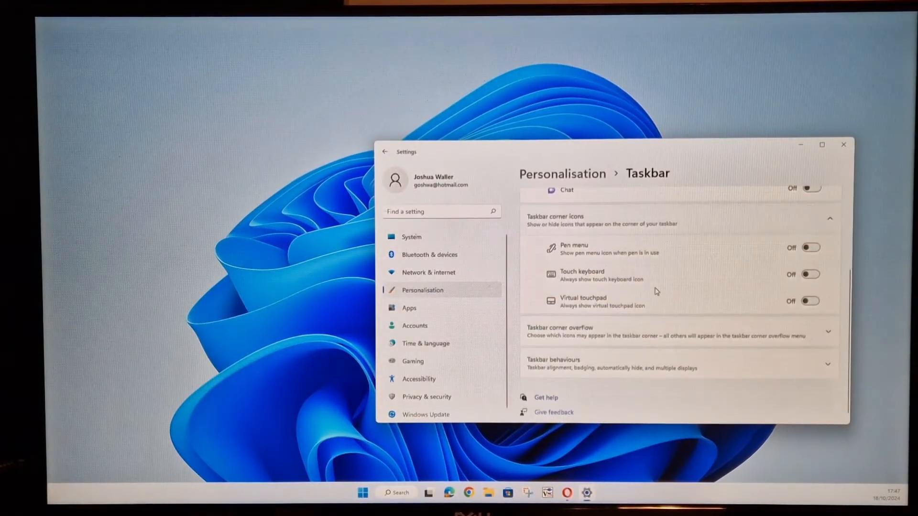
{"action": "scroll", "scroll_direction": "up", "scroll_amount": 3}
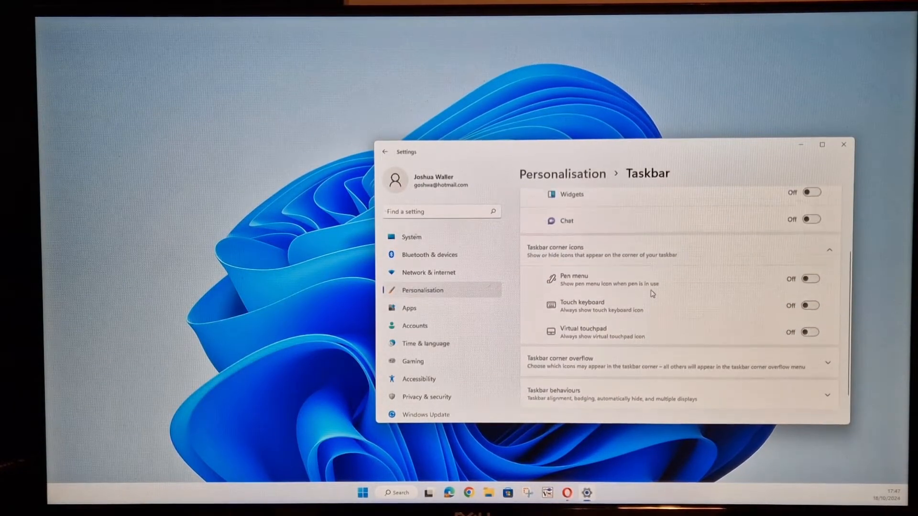
{"action": "scroll", "scroll_direction": "up", "scroll_amount": 3}
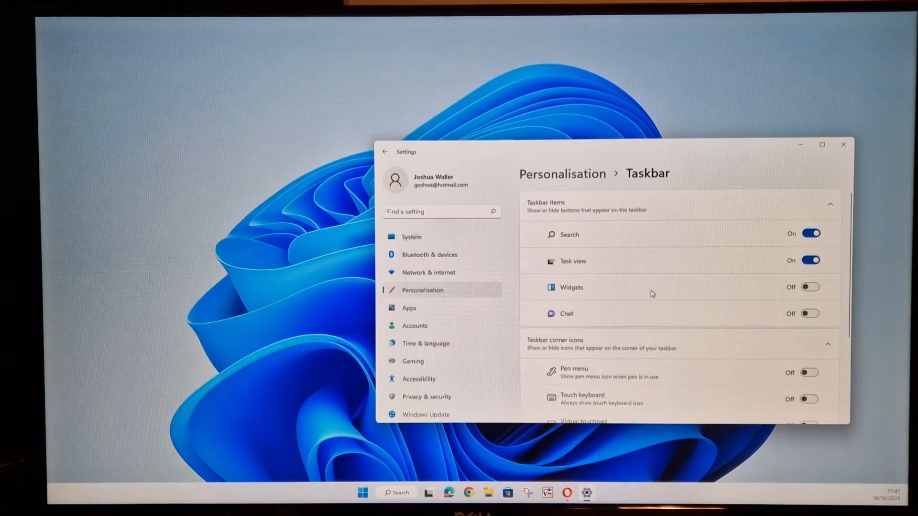
{"action": "scroll", "scroll_direction": "down", "scroll_amount": 3}
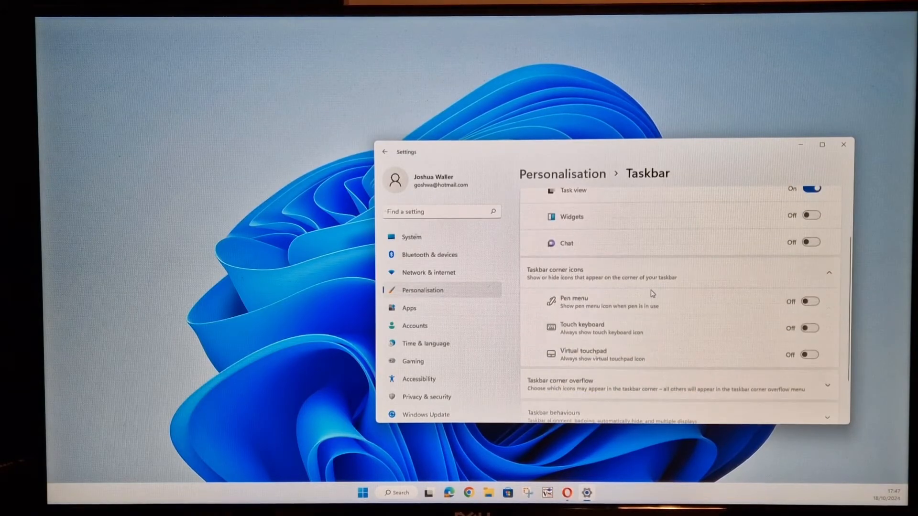
{"action": "scroll", "scroll_direction": "down", "scroll_amount": 3}
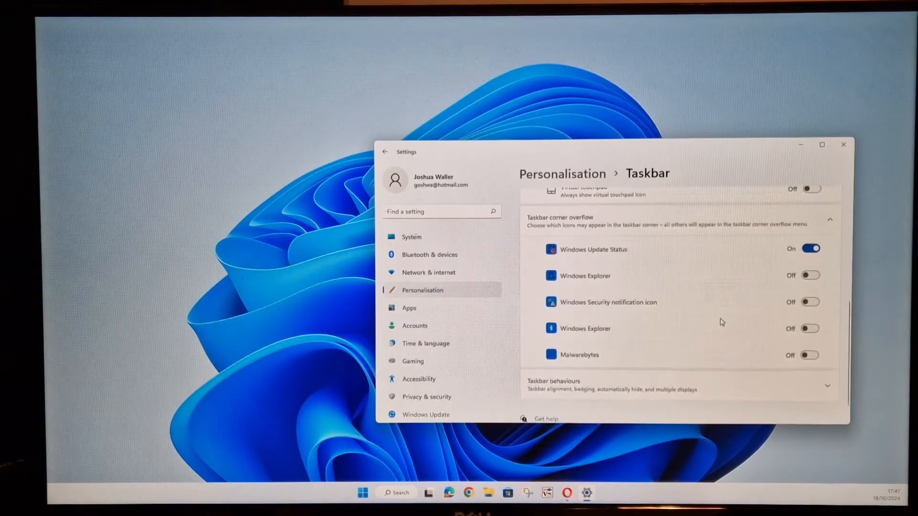
{"action": "scroll", "scroll_direction": "down", "scroll_amount": 3}
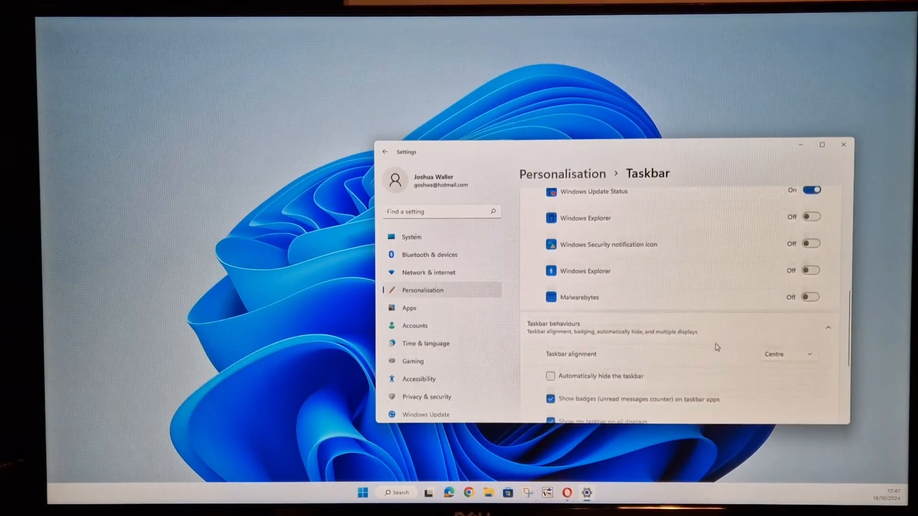
{"action": "scroll", "scroll_direction": "down", "scroll_amount": 3}
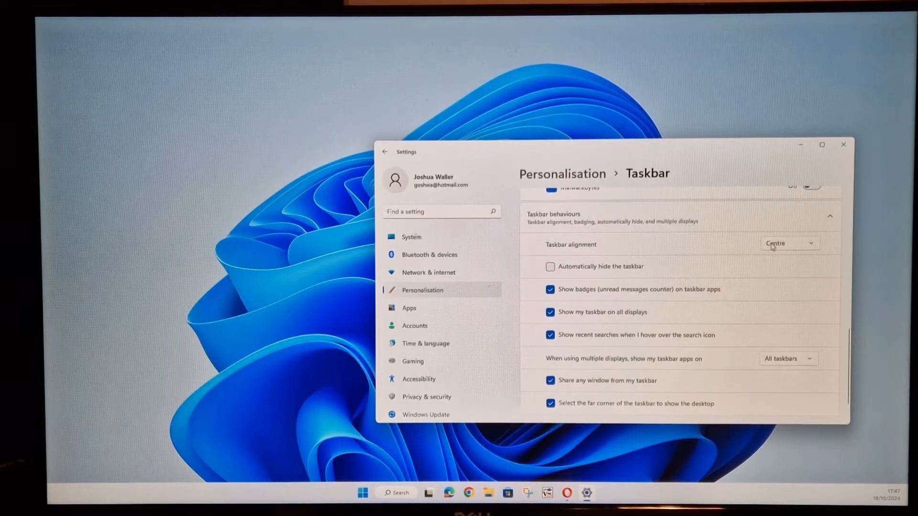
{"action": "left_click", "coordinate": [787, 242]}
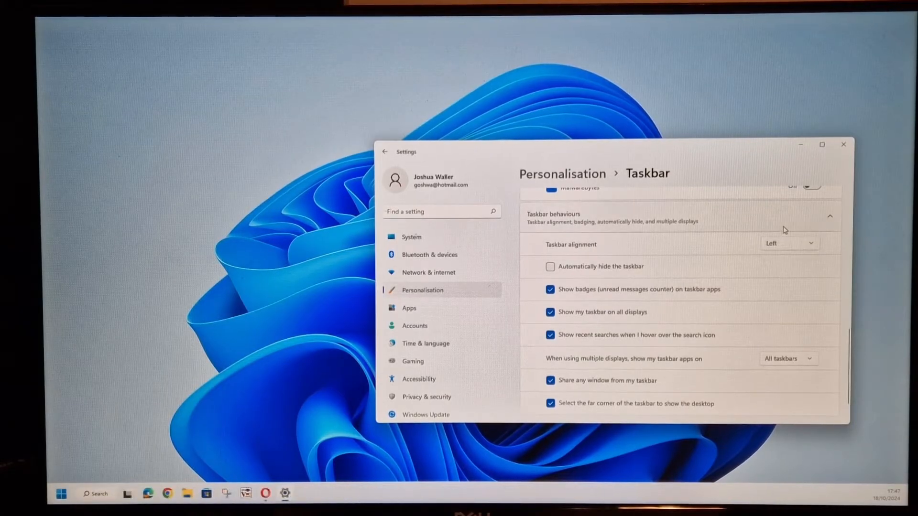
{"action": "mouse_move", "coordinate": [706, 248]}
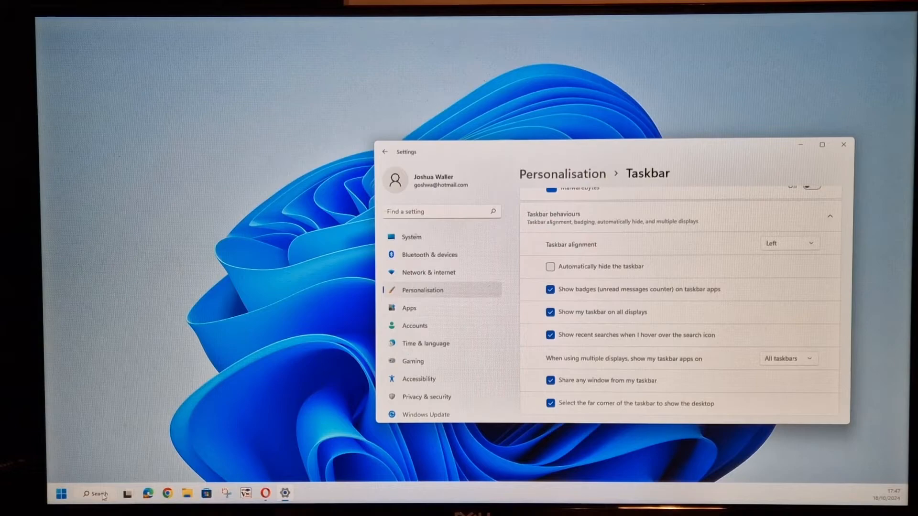
{"action": "mouse_move", "coordinate": [449, 496]}
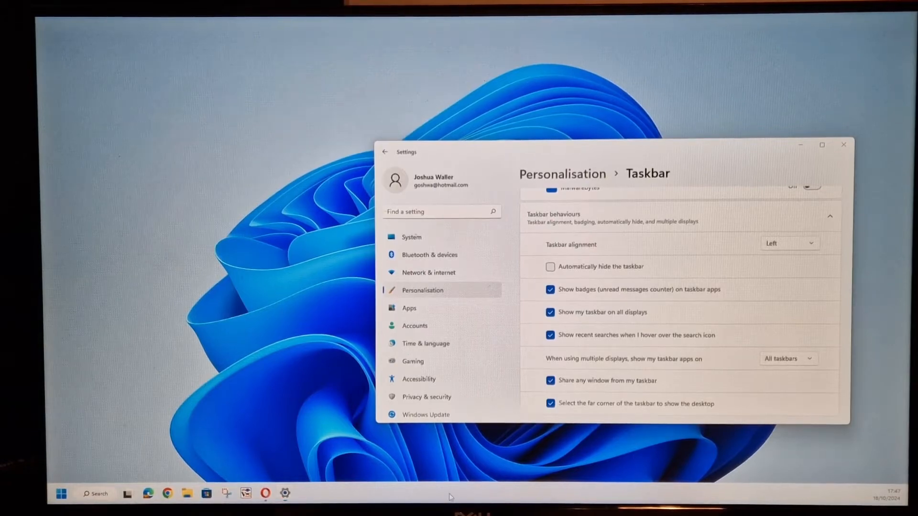
Toggle Search off then on and Widgets on then off, leaving taskbar items unchanged
{"action": "right_click", "coordinate": [451, 498]}
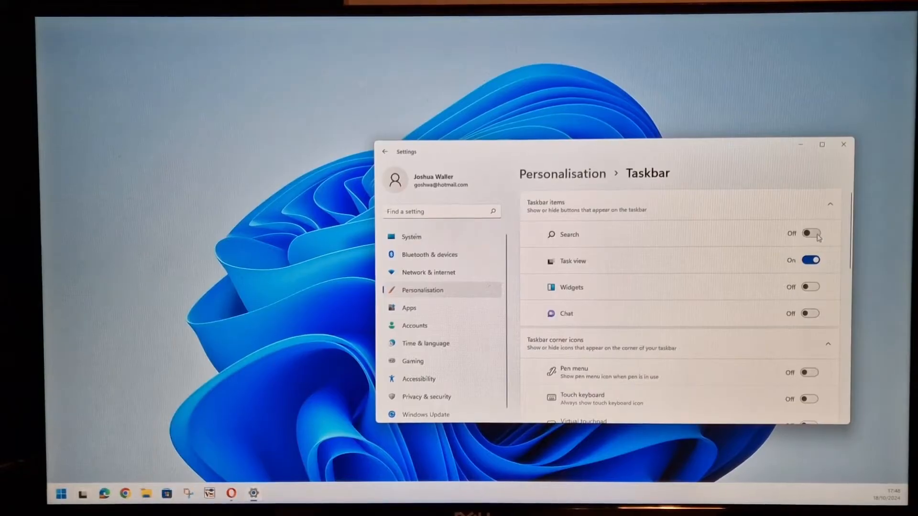
{"action": "left_click", "coordinate": [810, 234]}
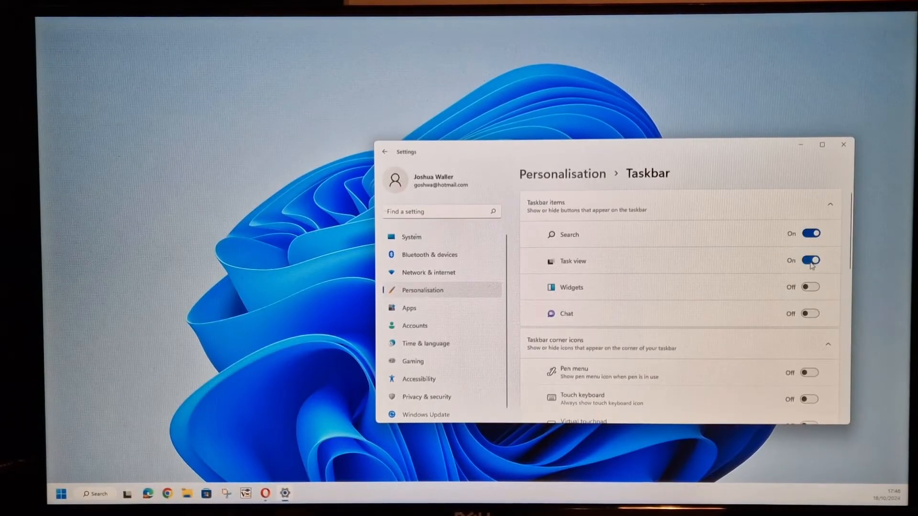
{"action": "left_click", "coordinate": [810, 287]}
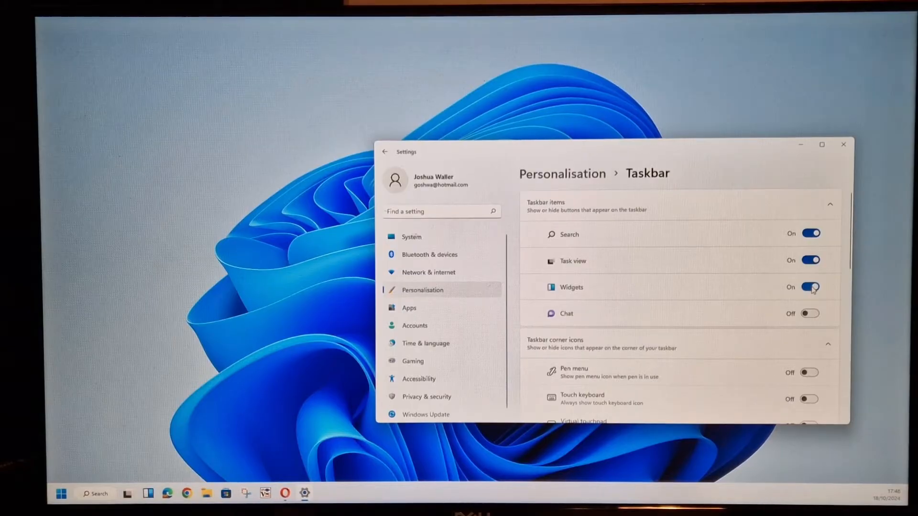
{"action": "left_click", "coordinate": [810, 287]}
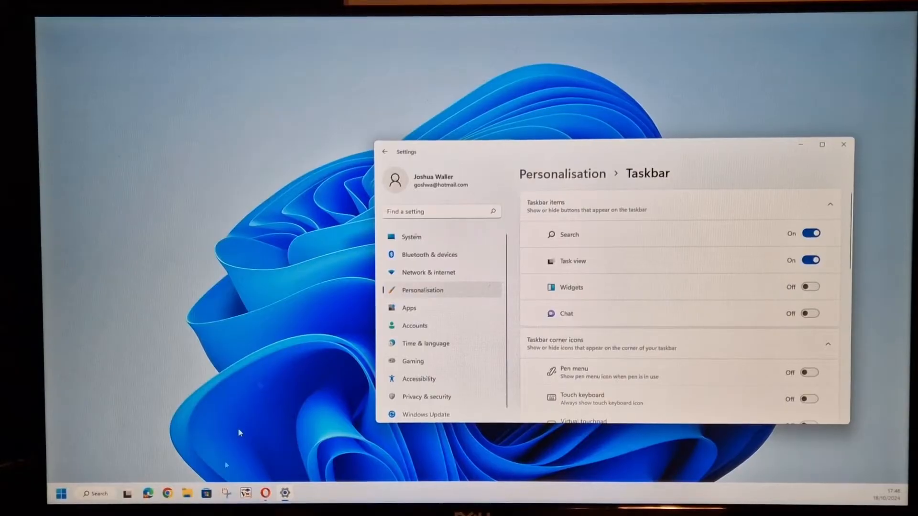
{"action": "mouse_move", "coordinate": [193, 493]}
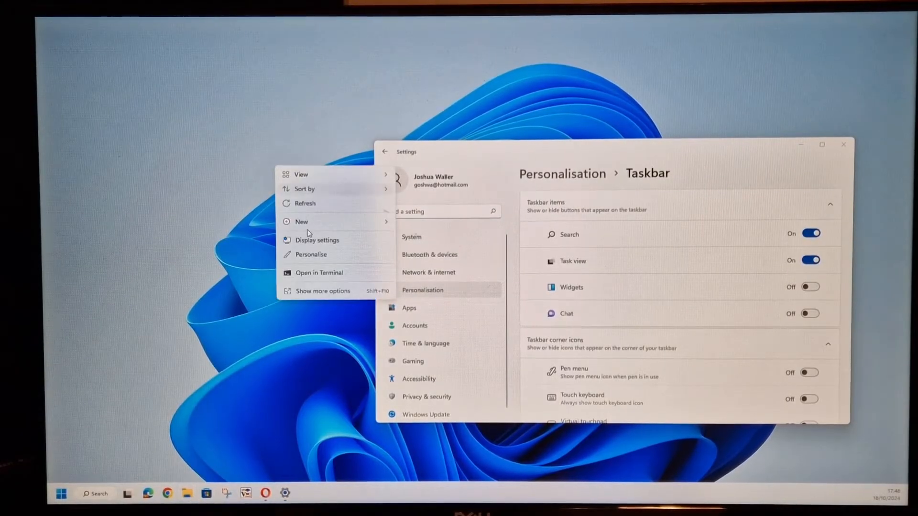
Show the Desktop folder in File Explorer and view the UserBenchmark shortcut's compact modern menu, then dismiss it
{"action": "left_click", "coordinate": [742, 190]}
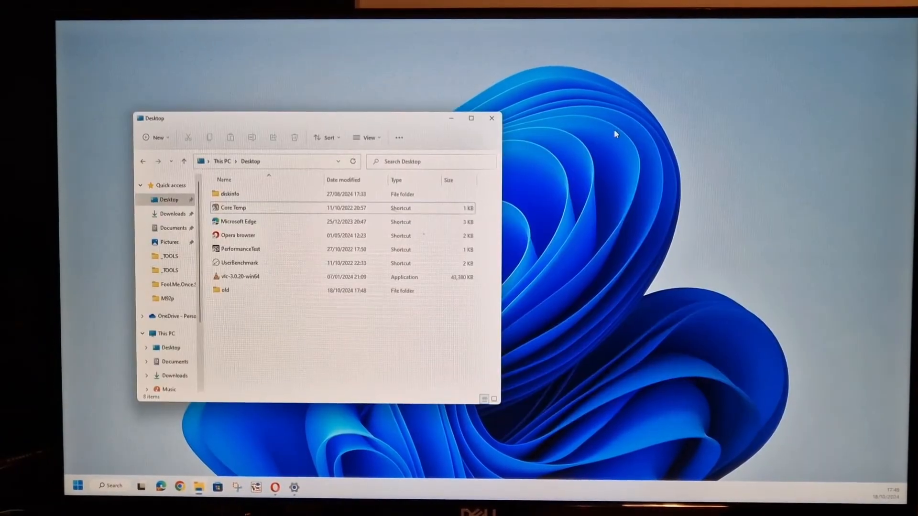
{"action": "left_click", "coordinate": [228, 194]}
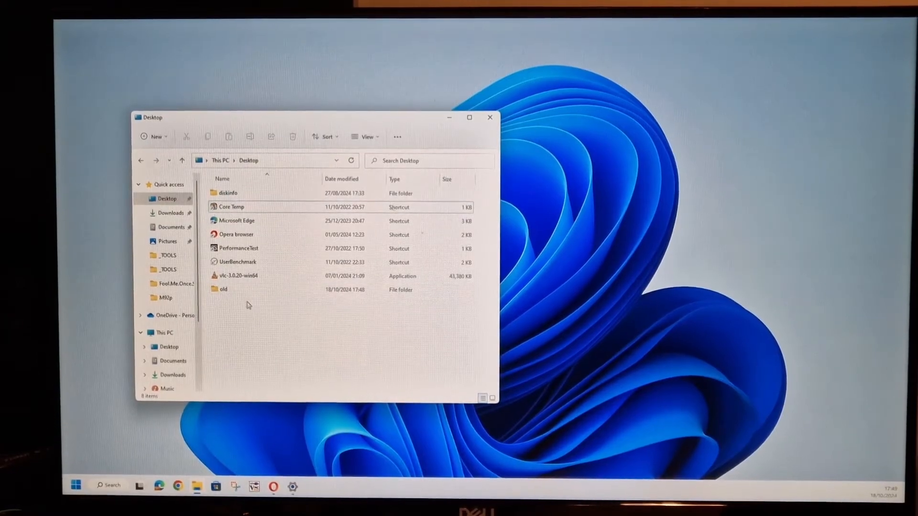
{"action": "right_click", "coordinate": [234, 264]}
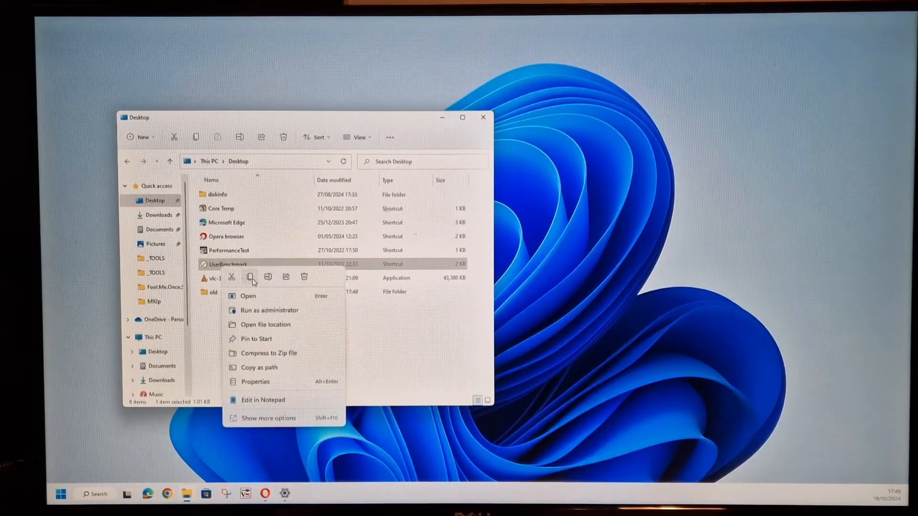
{"action": "mouse_move", "coordinate": [232, 278]}
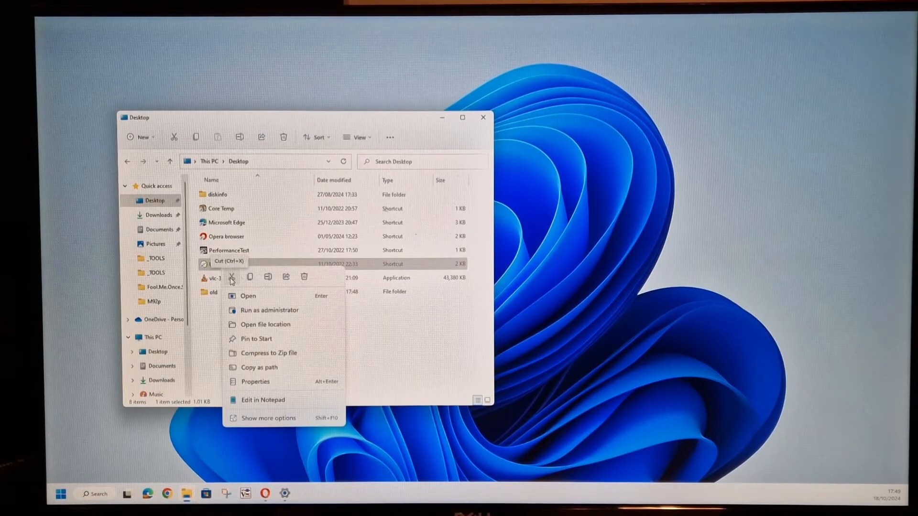
{"action": "mouse_move", "coordinate": [249, 276]}
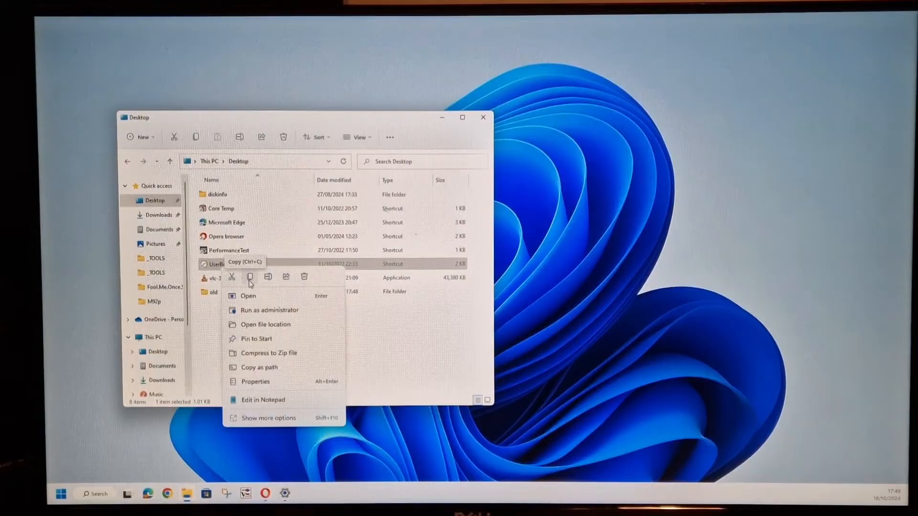
{"action": "mouse_move", "coordinate": [346, 326]}
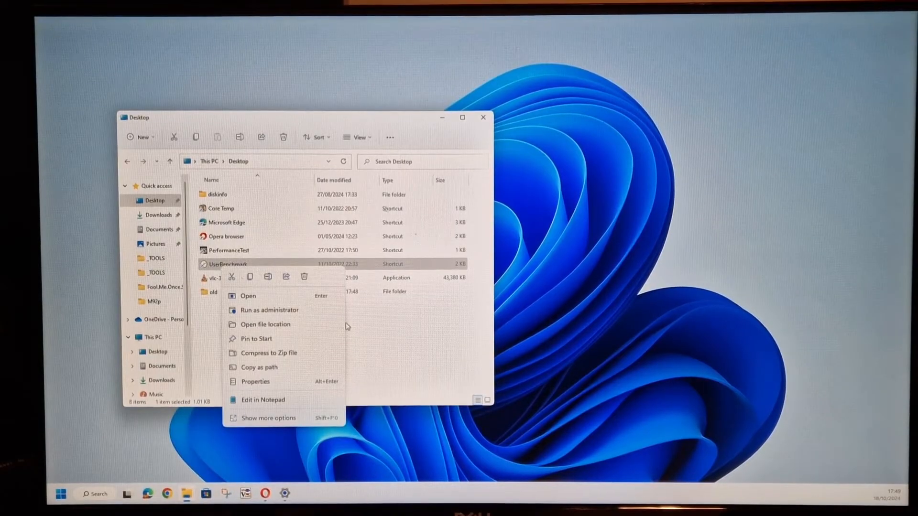
{"action": "left_click", "coordinate": [392, 345]}
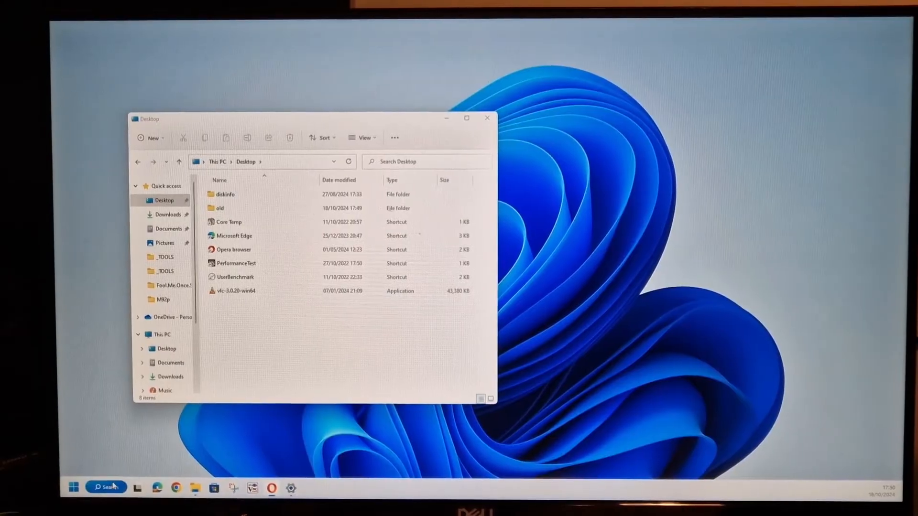
Run the reg.exe add InprocServer32 command in Command Prompt to restore classic menus, then close it
{"action": "left_click", "coordinate": [108, 486]}
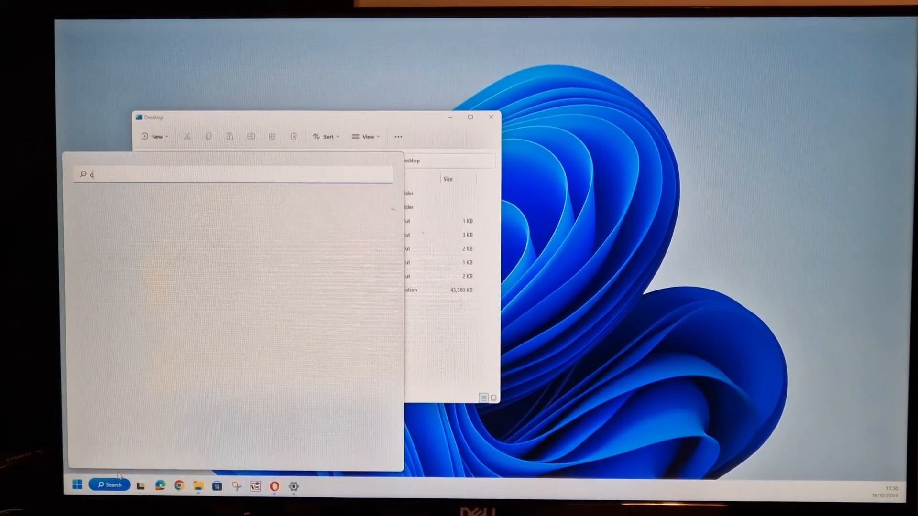
{"action": "type", "text": "cmd"}
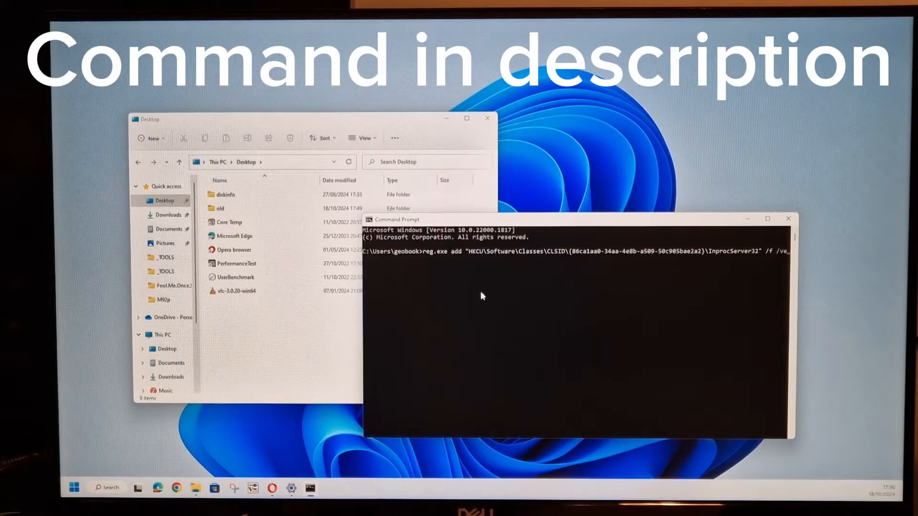
{"action": "key", "text": "Return"}
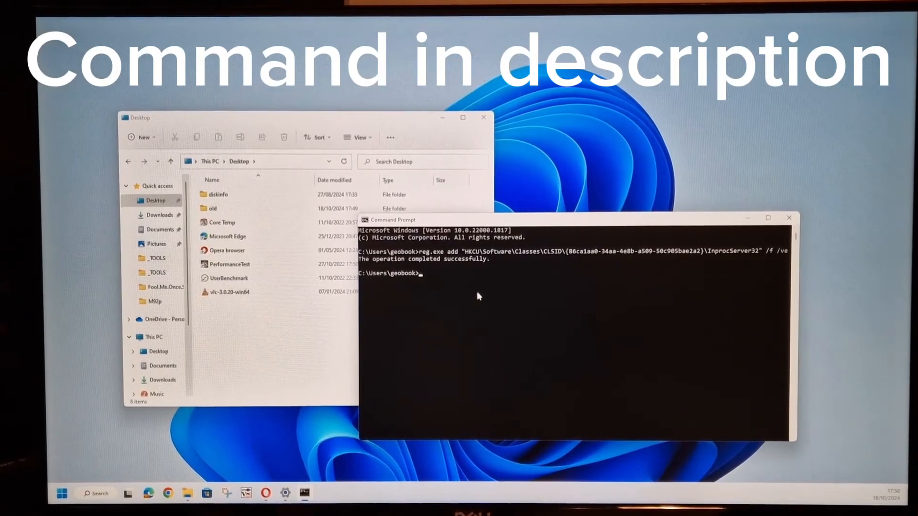
{"action": "left_click", "coordinate": [484, 118]}
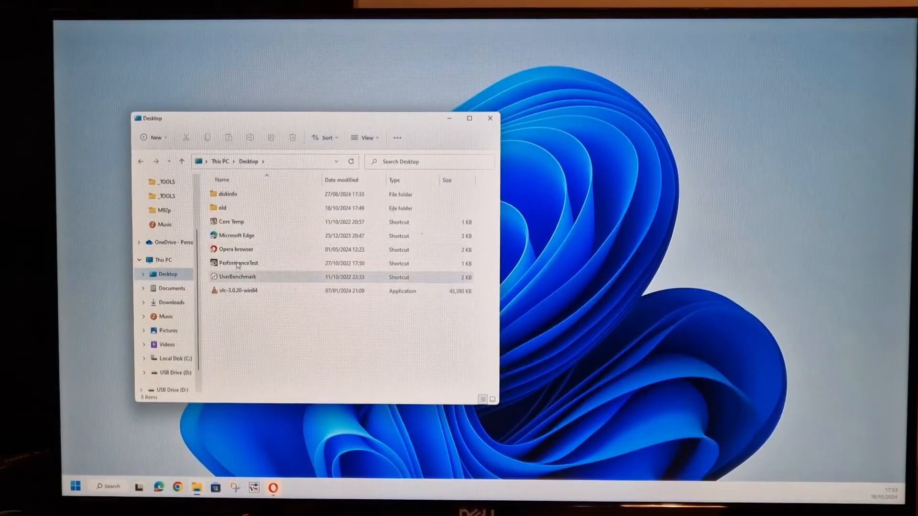
Check the Core Temp shortcut now shows the full classic menu, then close File Explorer
{"action": "right_click", "coordinate": [230, 221]}
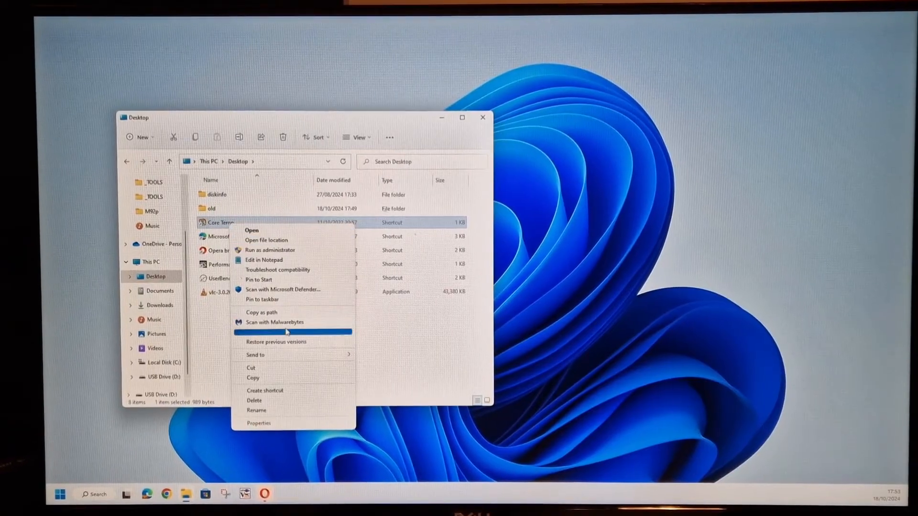
{"action": "mouse_move", "coordinate": [262, 377]}
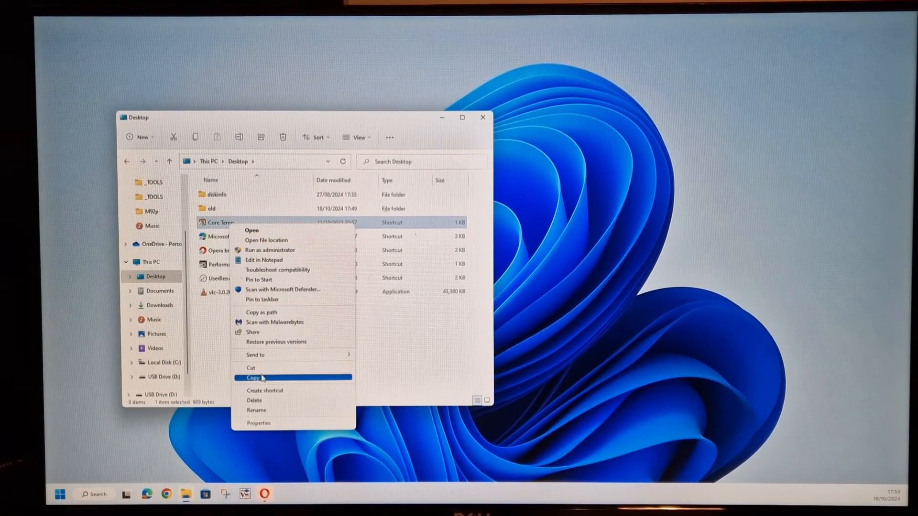
{"action": "mouse_move", "coordinate": [260, 270]}
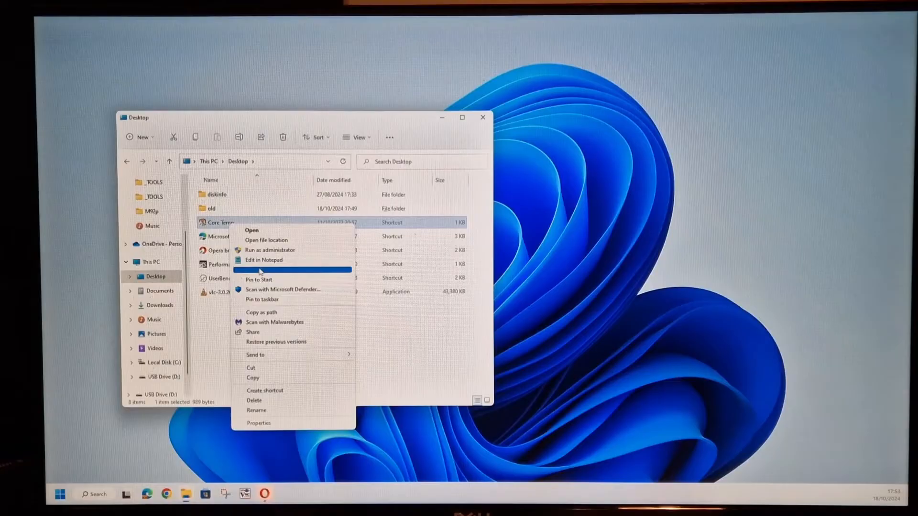
{"action": "mouse_move", "coordinate": [275, 343]}
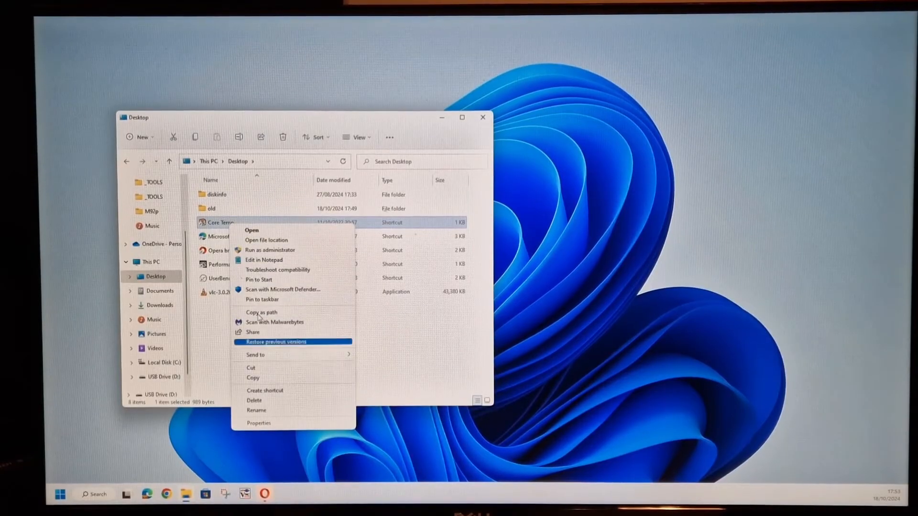
{"action": "mouse_move", "coordinate": [261, 312]}
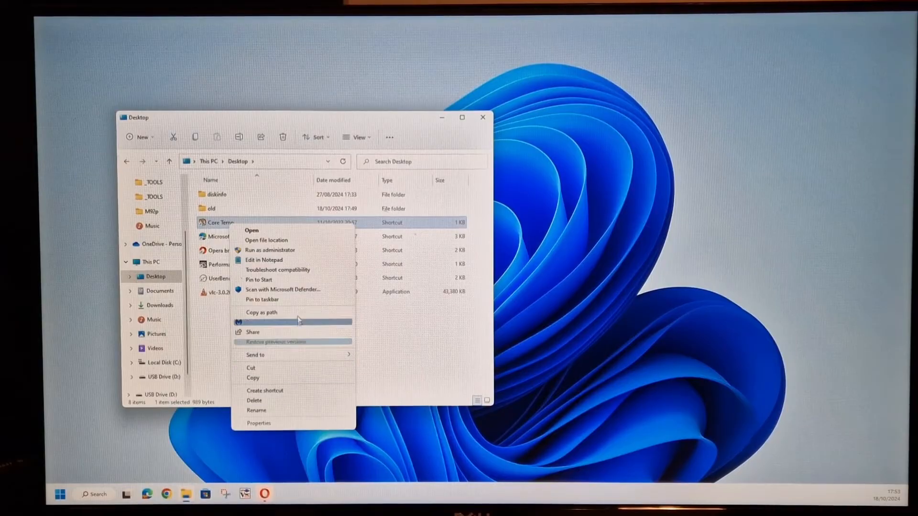
{"action": "left_click", "coordinate": [385, 339]}
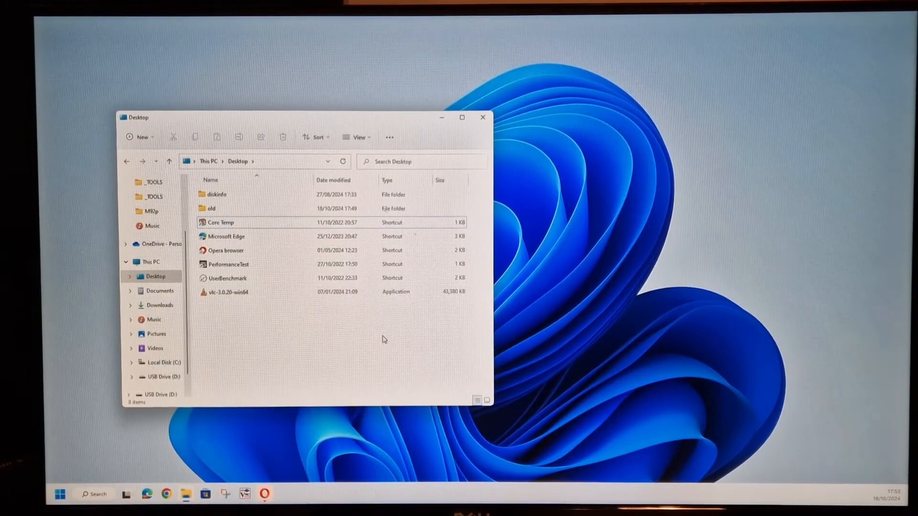
{"action": "left_click", "coordinate": [482, 117]}
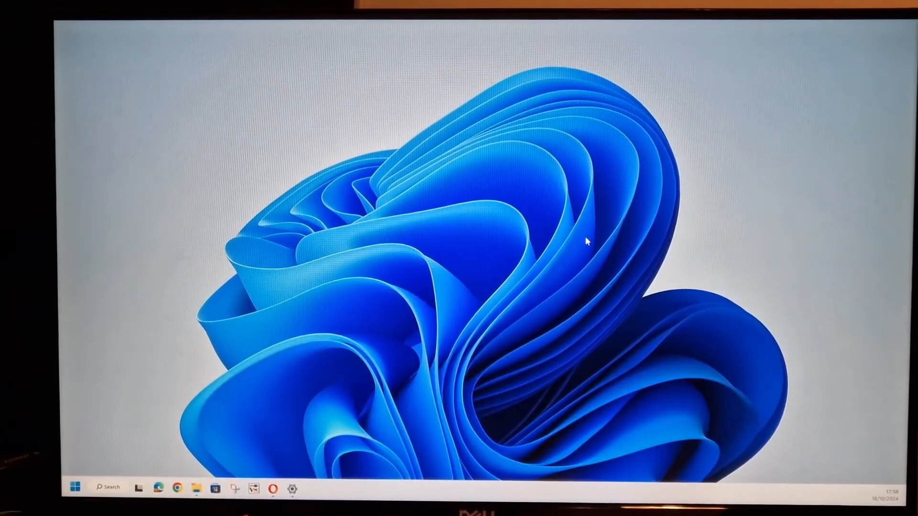
From Personalisation > Background, browse Downloads and choose the image named download as the wallpaper
{"action": "right_click", "coordinate": [585, 243]}
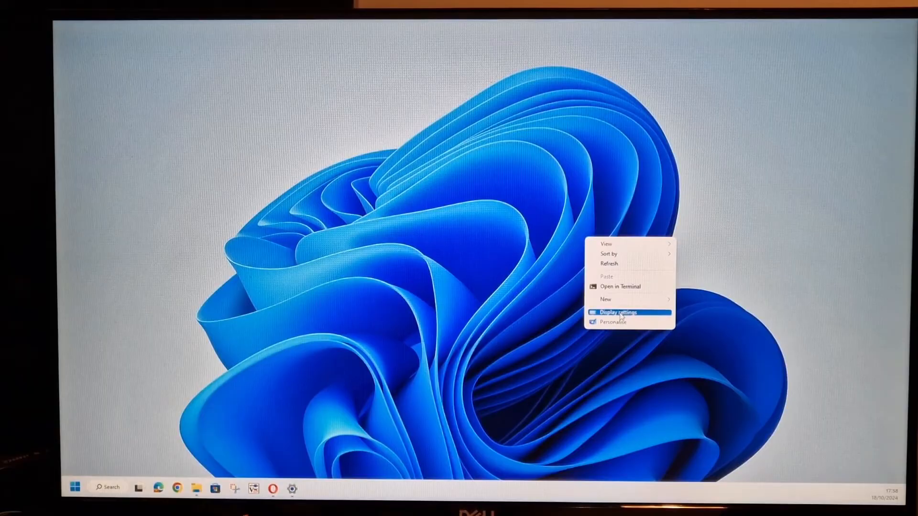
{"action": "left_click", "coordinate": [613, 321]}
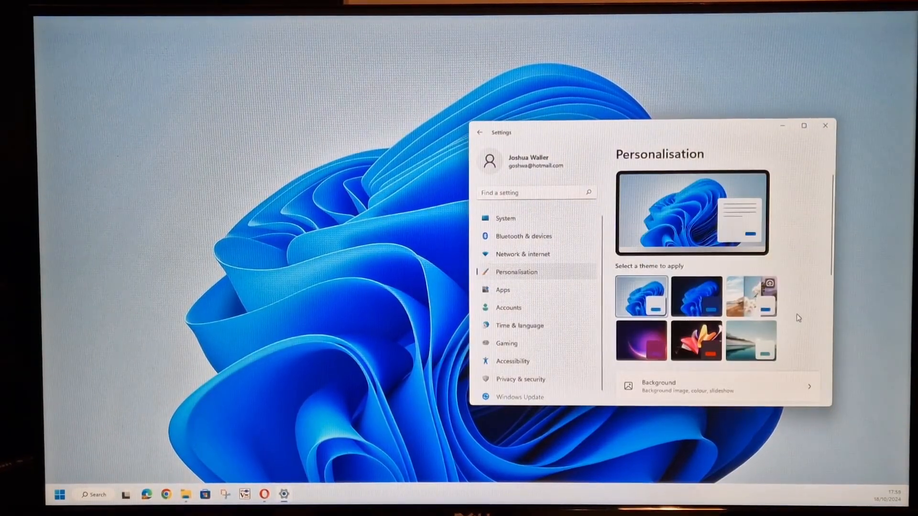
{"action": "scroll", "scroll_direction": "down", "scroll_amount": 3}
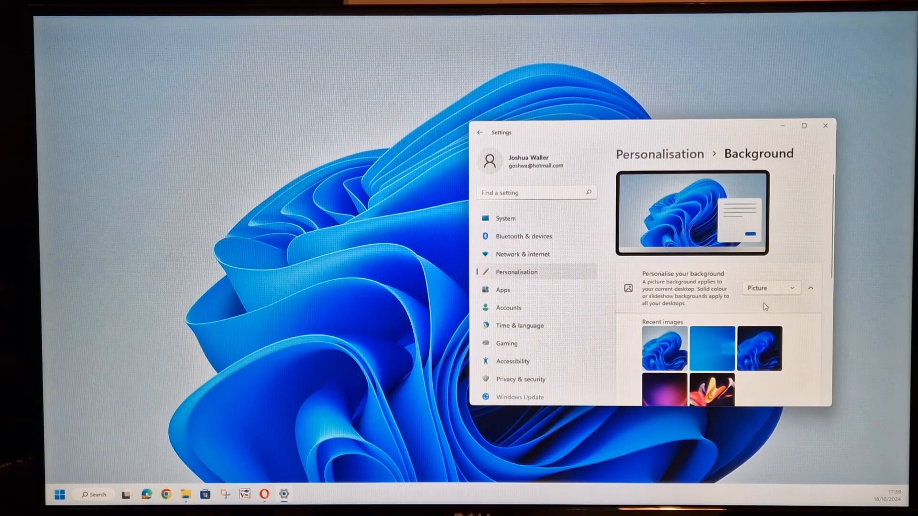
{"action": "scroll", "scroll_direction": "down", "scroll_amount": 3}
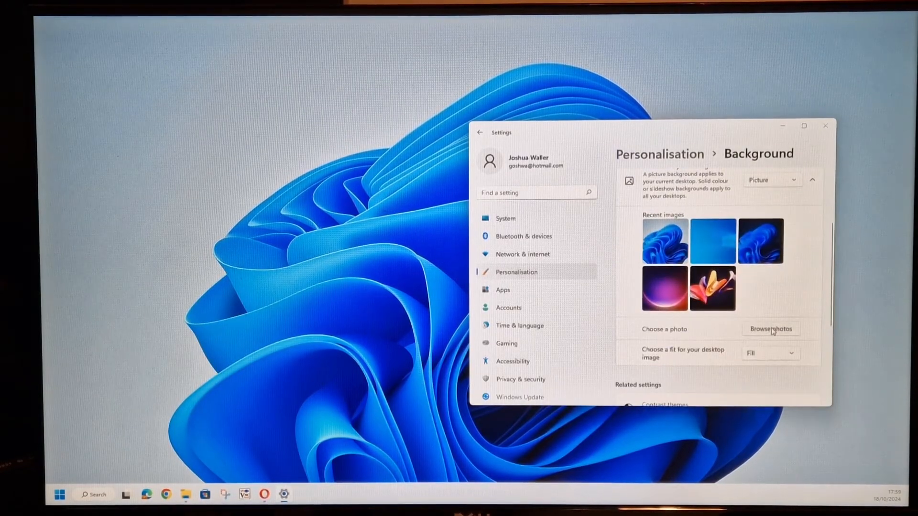
{"action": "left_click", "coordinate": [771, 327]}
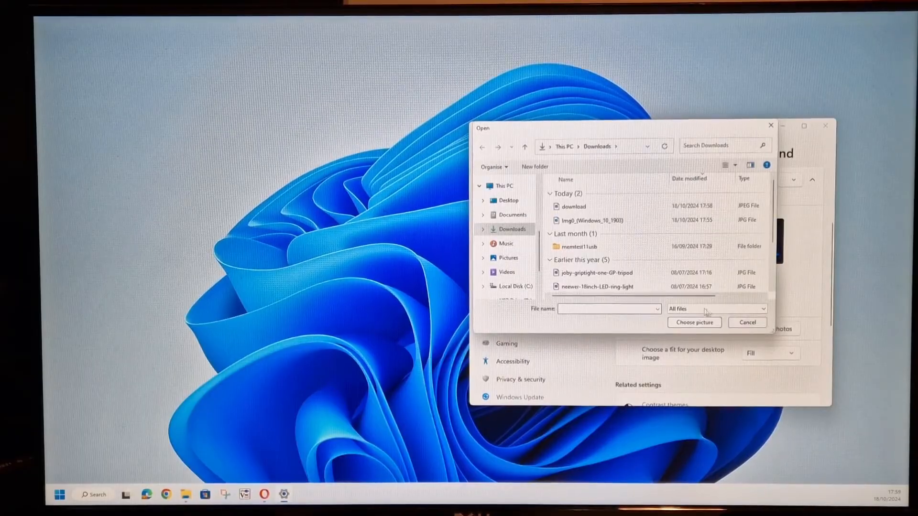
{"action": "left_click", "coordinate": [574, 206]}
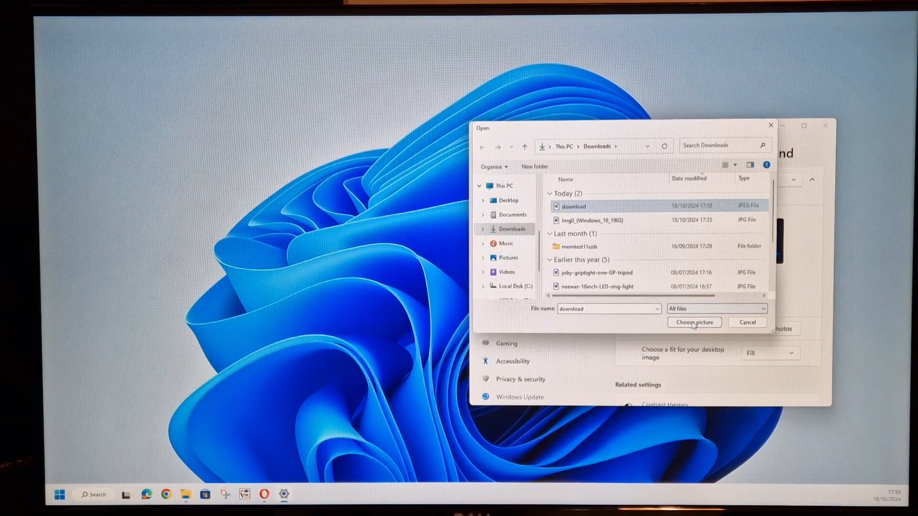
{"action": "left_click", "coordinate": [694, 322]}
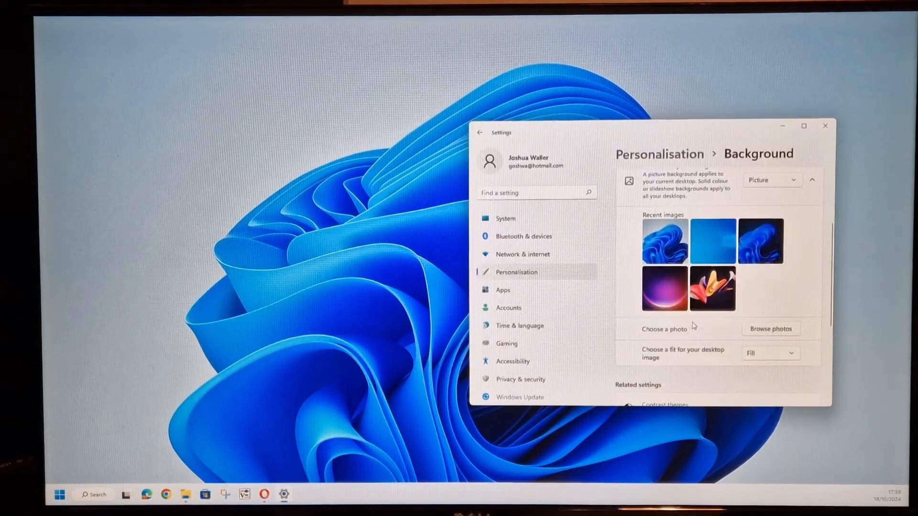